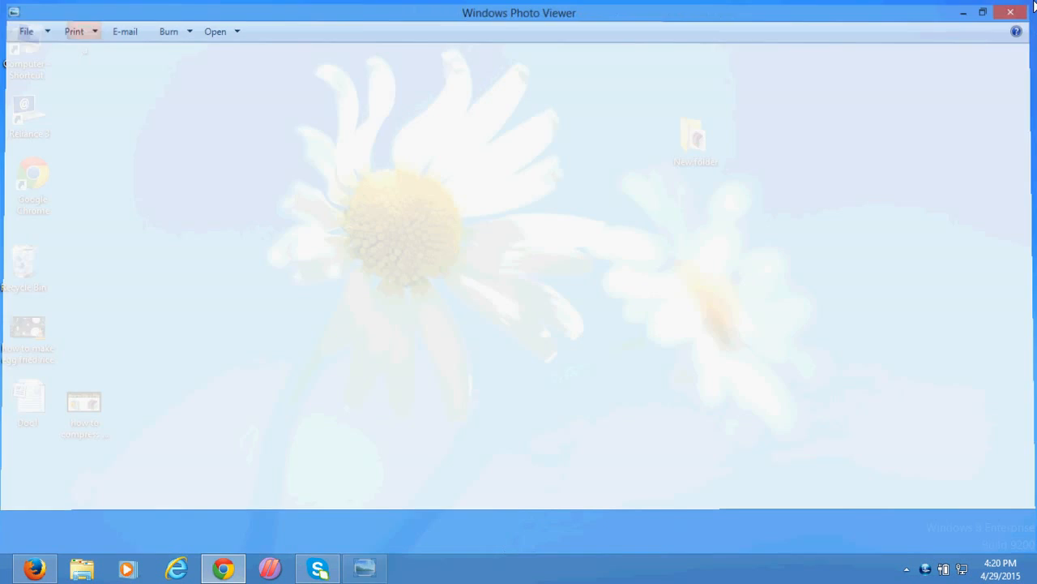
Search Google for 'winrar download' in Chrome.
{"action": "left_click", "coordinate": [1011, 13]}
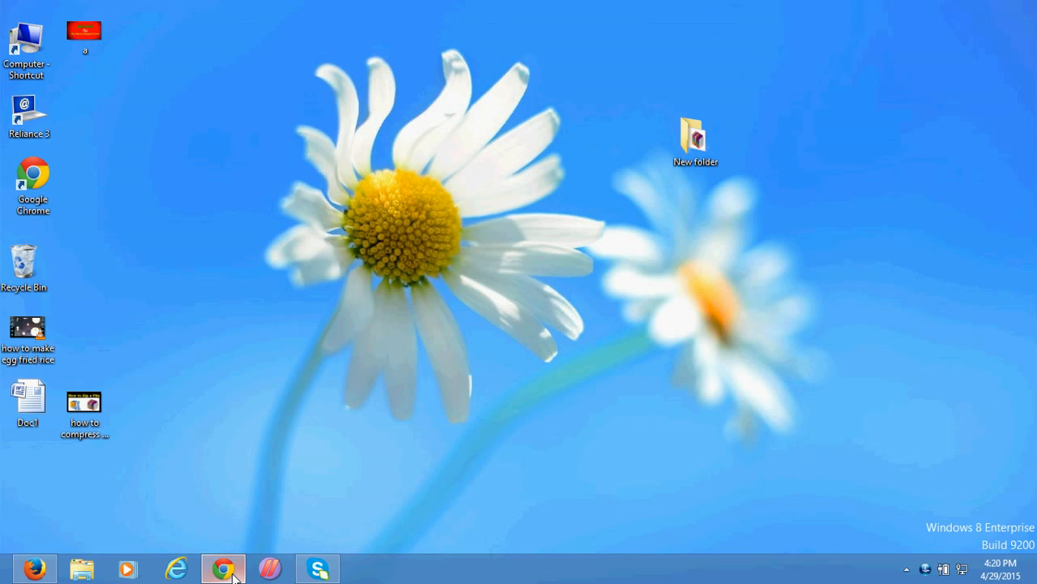
{"action": "left_click", "coordinate": [223, 567]}
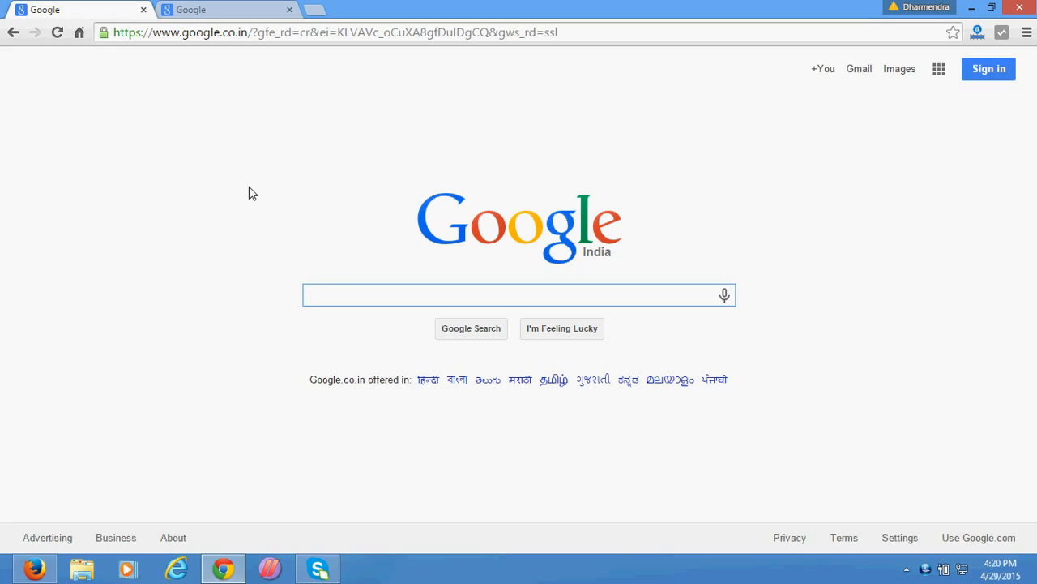
{"action": "type", "text": "win rar"}
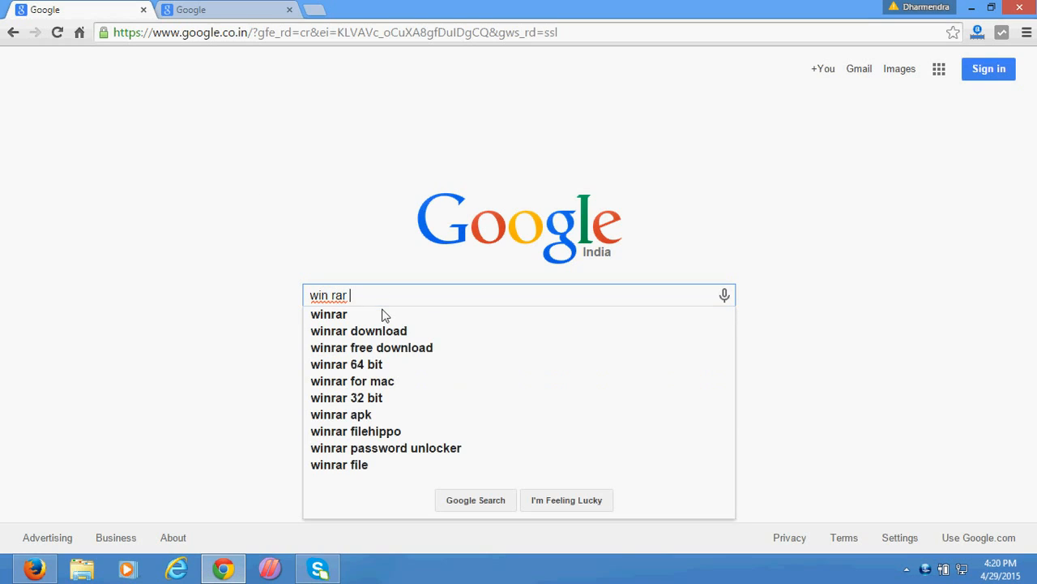
{"action": "left_click", "coordinate": [358, 331]}
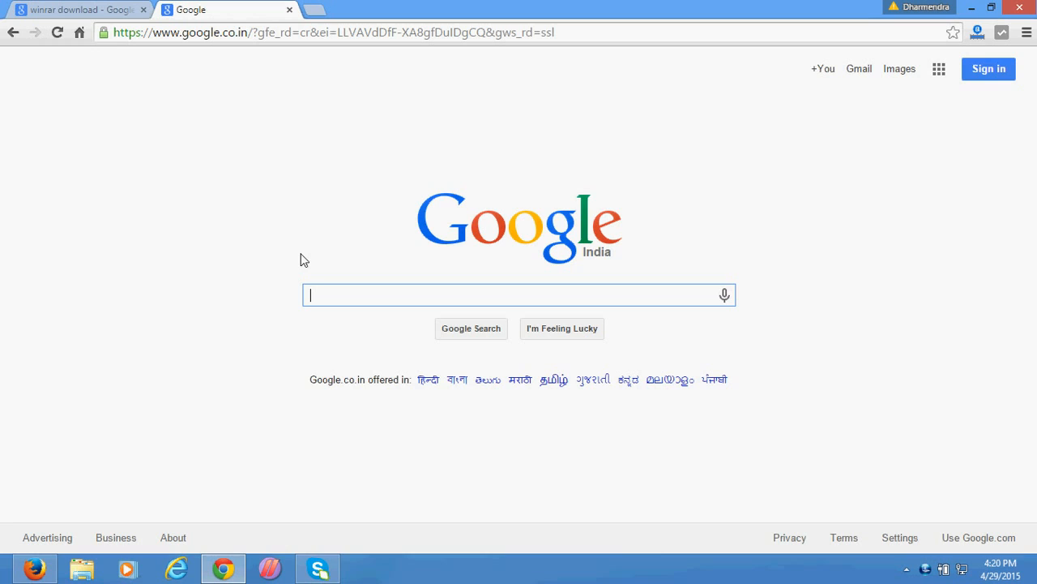
Run a second Google search for 'winzip' in another tab and return to the desktop.
{"action": "type", "text": "winzi"}
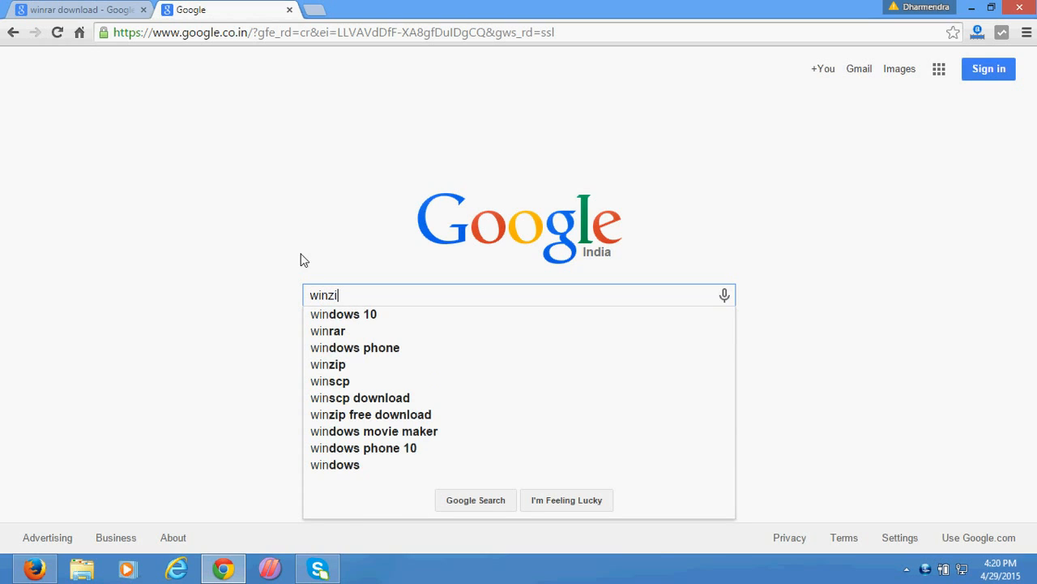
{"action": "left_click", "coordinate": [328, 363]}
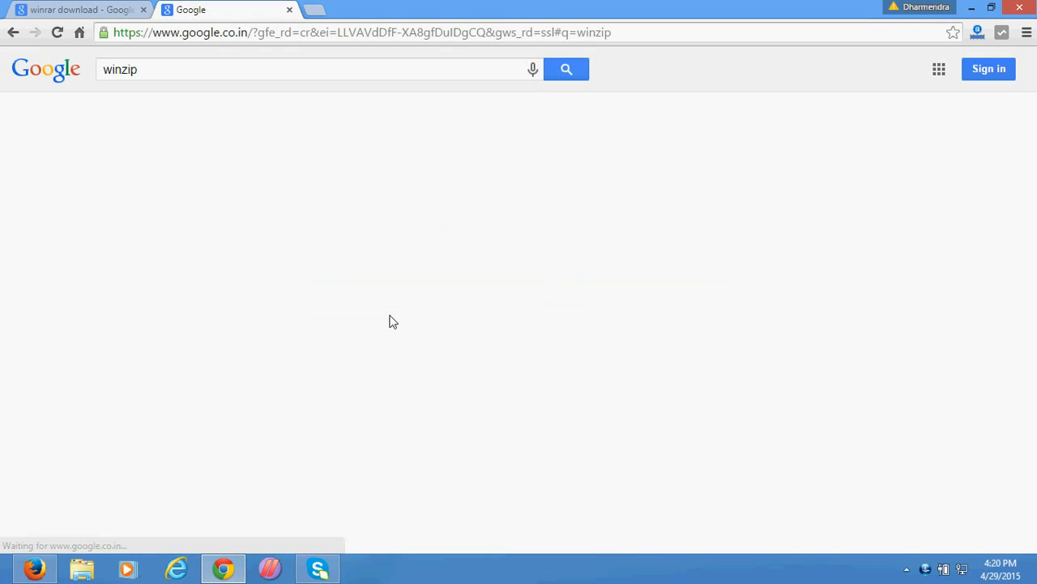
{"action": "left_click", "coordinate": [565, 69]}
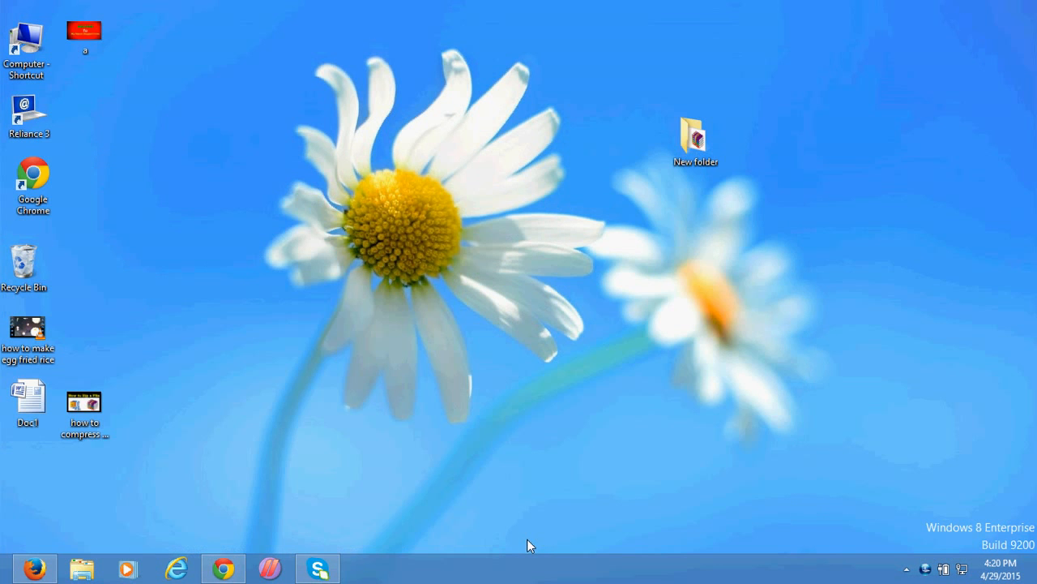
Select the New folder on the desktop and bring up its context menu for the WinZip option.
{"action": "left_click", "coordinate": [693, 136]}
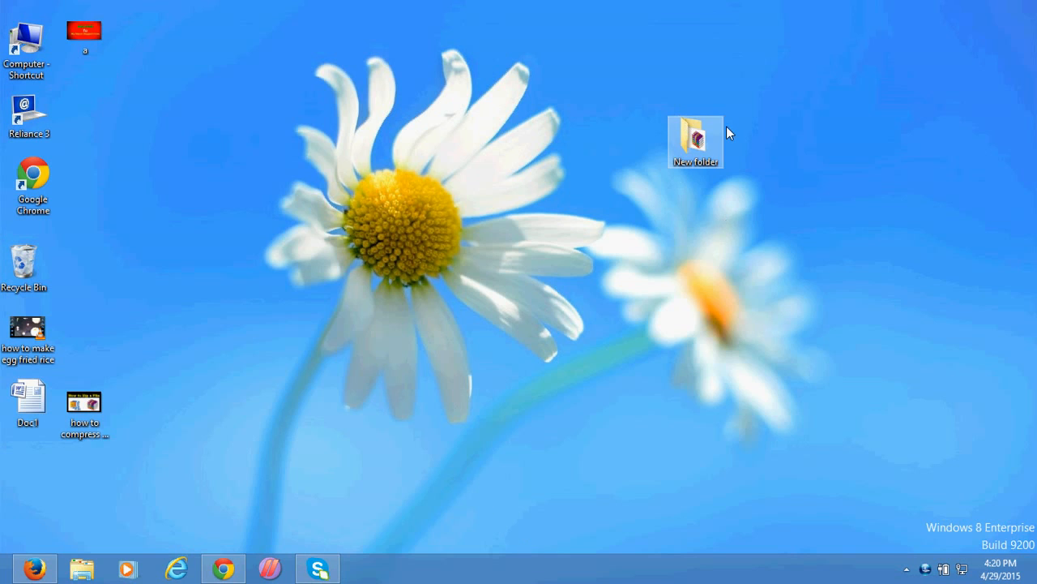
{"action": "left_click_drag", "start_coordinate": [695, 143], "coordinate": [716, 114]}
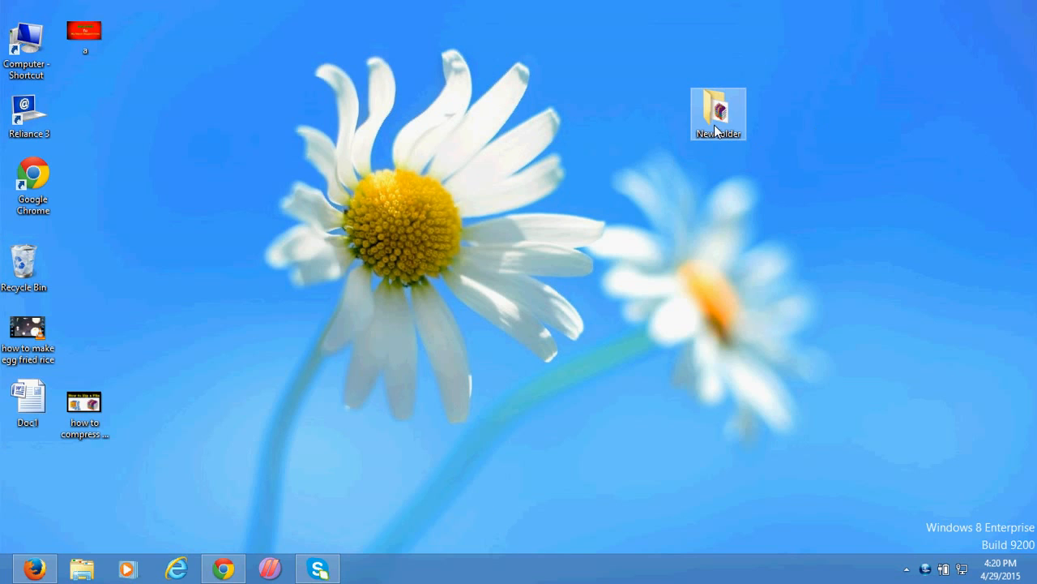
{"action": "right_click", "coordinate": [718, 113]}
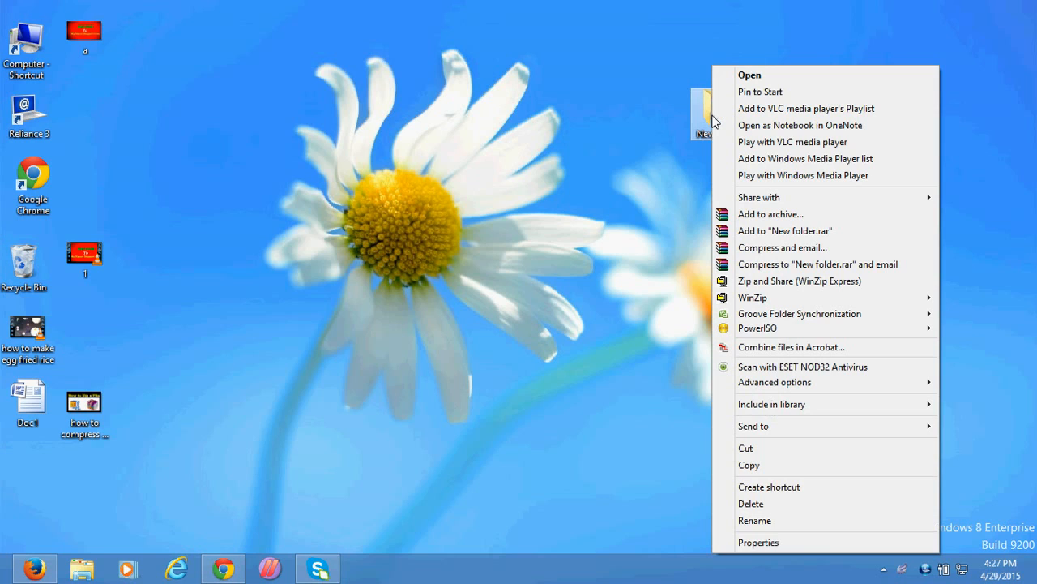
{"action": "mouse_move", "coordinate": [799, 280]}
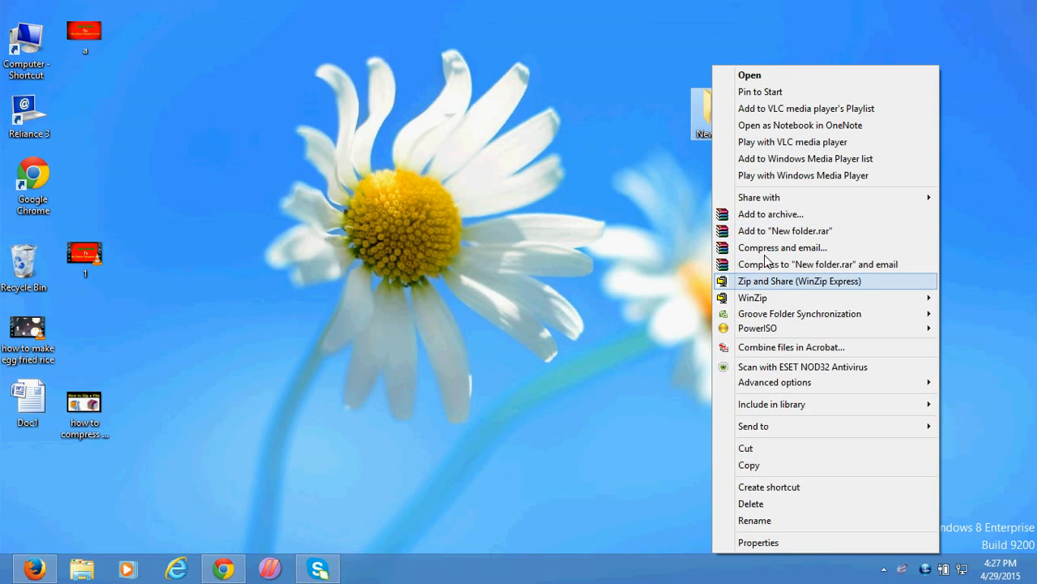
{"action": "mouse_move", "coordinate": [775, 230]}
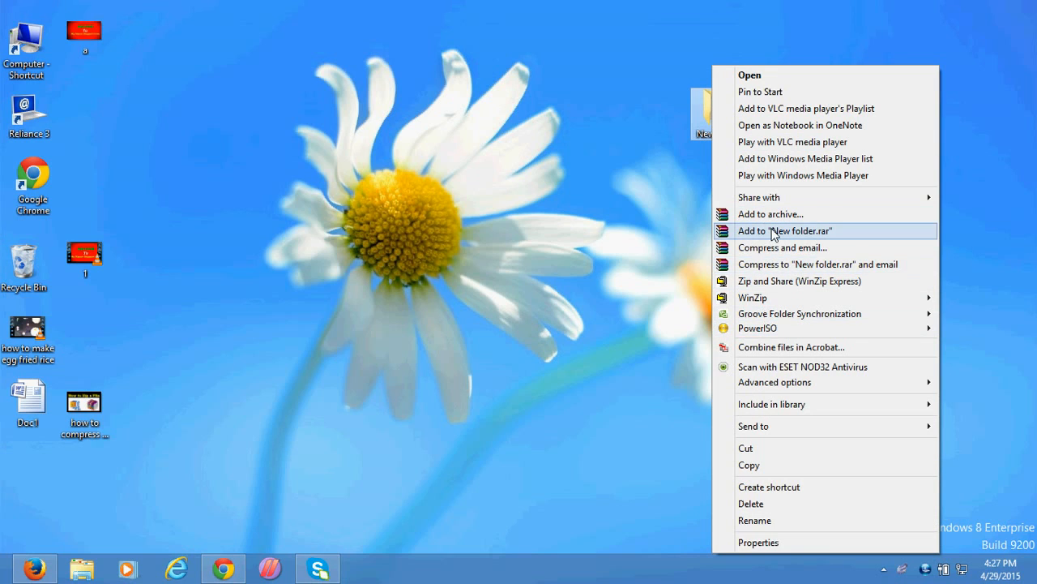
{"action": "mouse_move", "coordinate": [782, 281]}
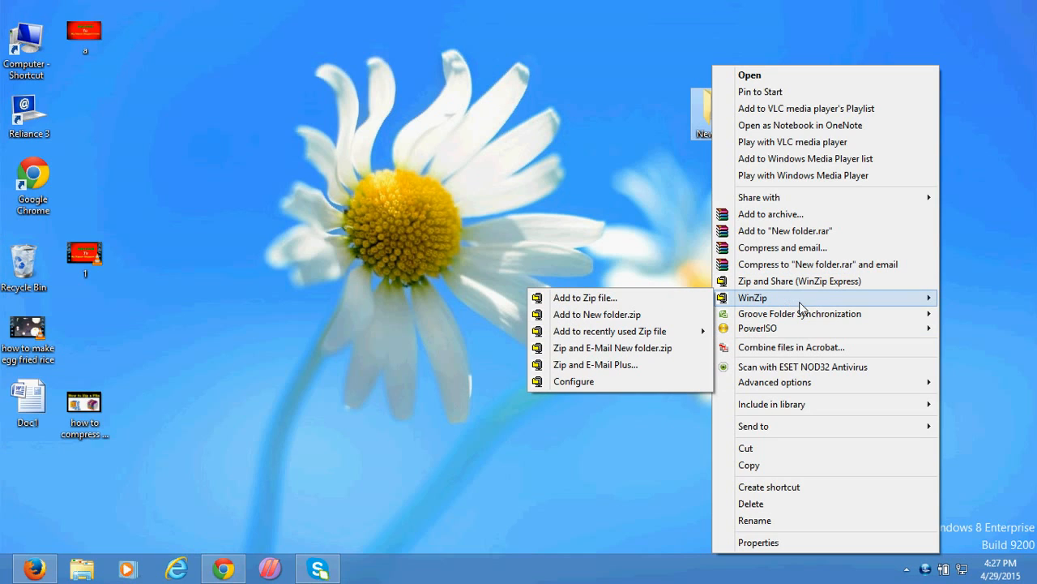
{"action": "mouse_move", "coordinate": [585, 298]}
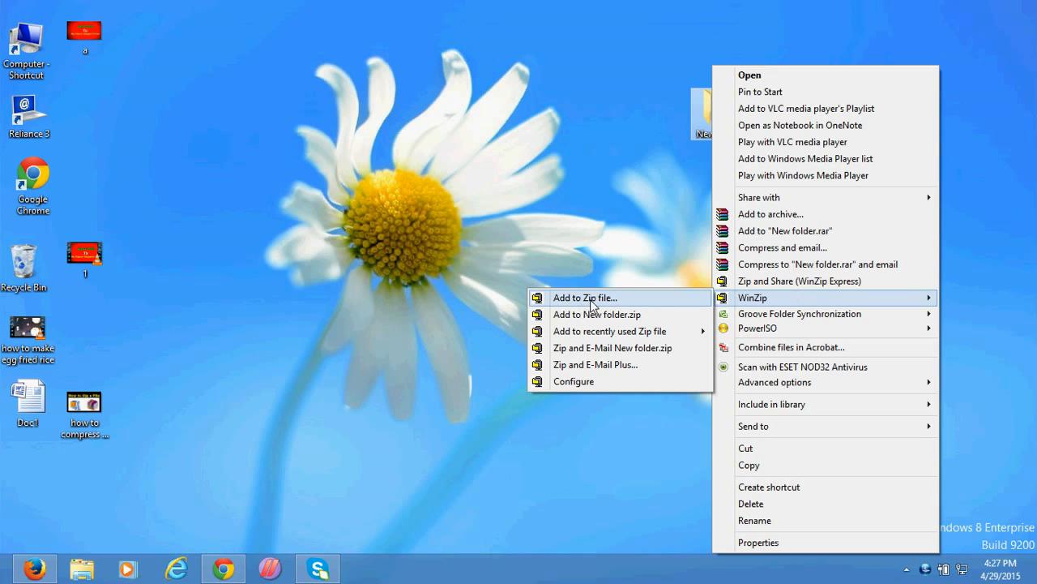
{"action": "mouse_move", "coordinate": [613, 298]}
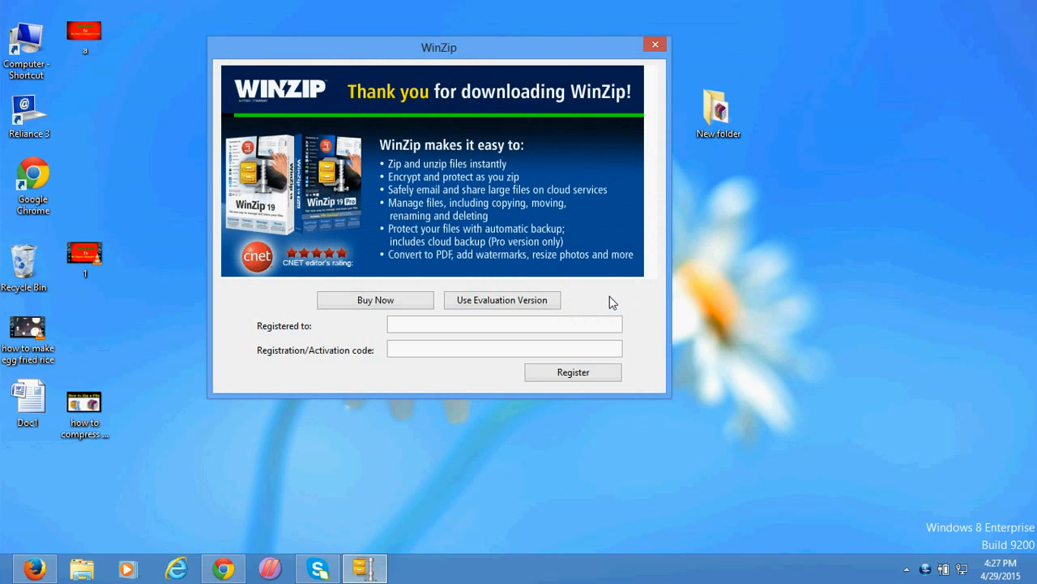
Continue with the WinZip evaluation version, confirm the save folder and dismiss the Add Complete summary.
{"action": "left_click", "coordinate": [655, 44]}
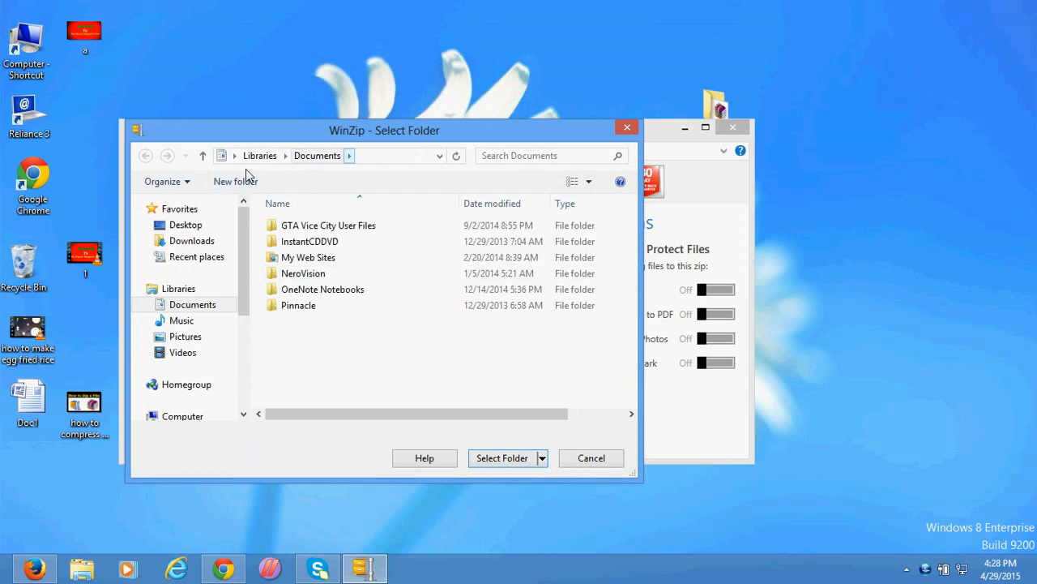
{"action": "left_click", "coordinate": [185, 224]}
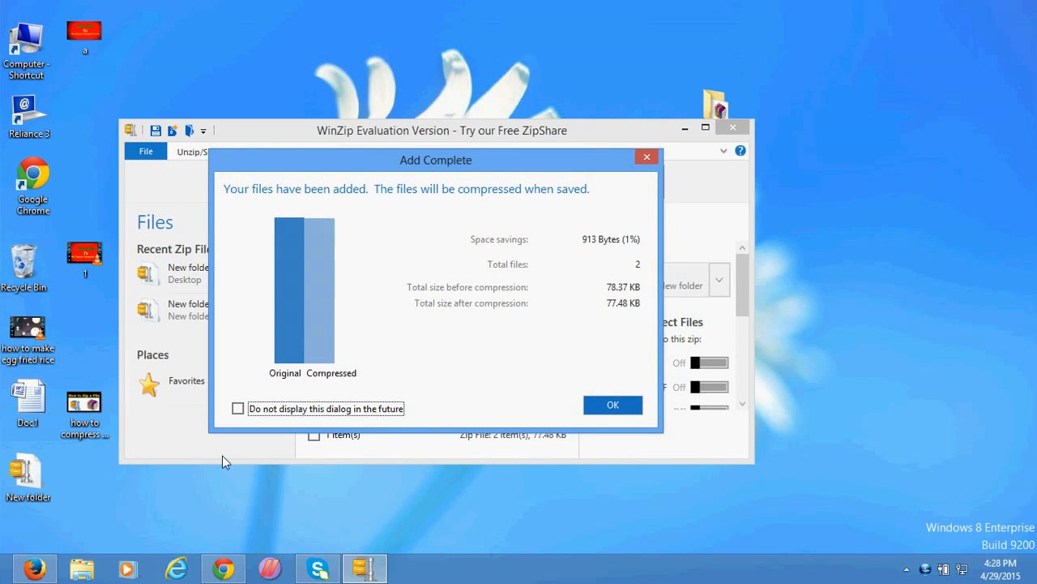
{"action": "left_click", "coordinate": [613, 405]}
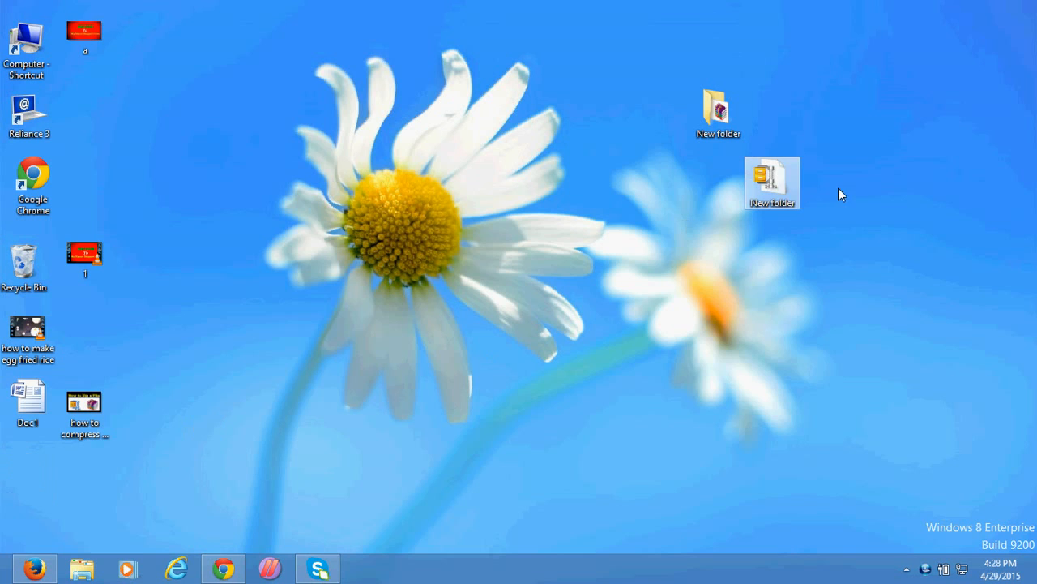
Add New folder to a WinRAR archive, keeping the default RAR format.
{"action": "left_click_drag", "start_coordinate": [772, 182], "coordinate": [820, 147]}
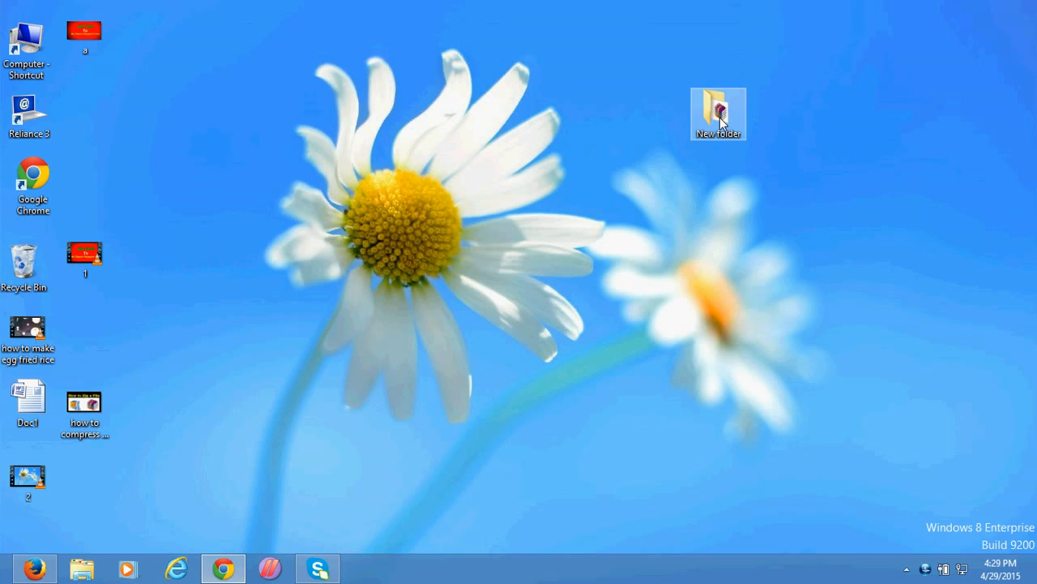
{"action": "right_click", "coordinate": [719, 113]}
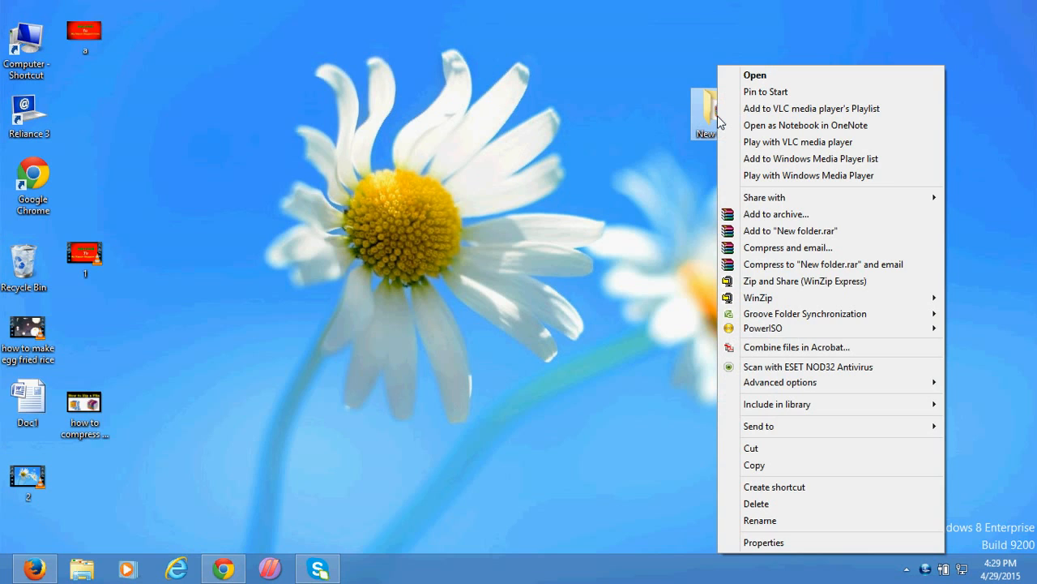
{"action": "mouse_move", "coordinate": [775, 214]}
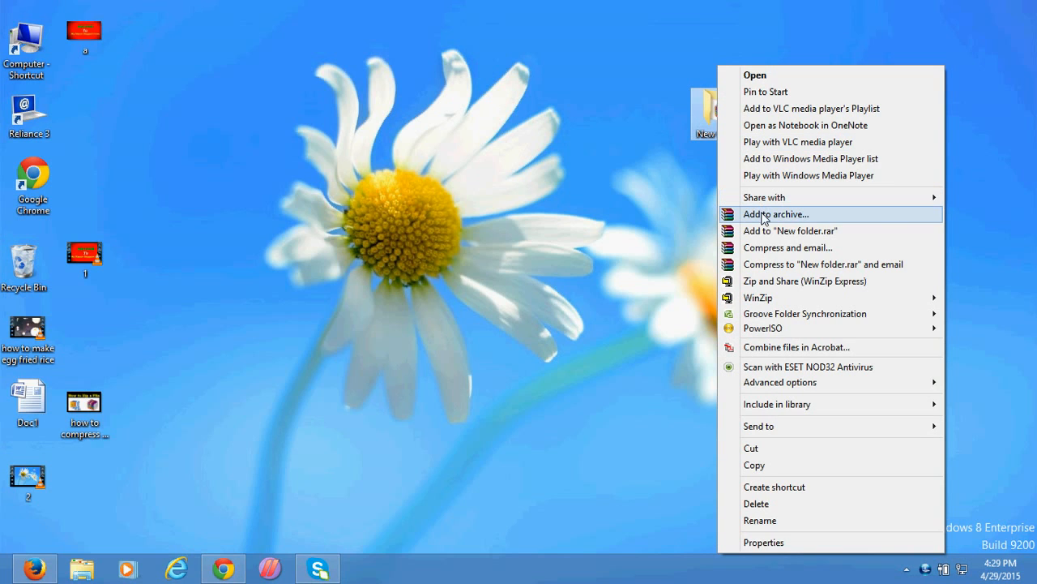
{"action": "left_click", "coordinate": [775, 214]}
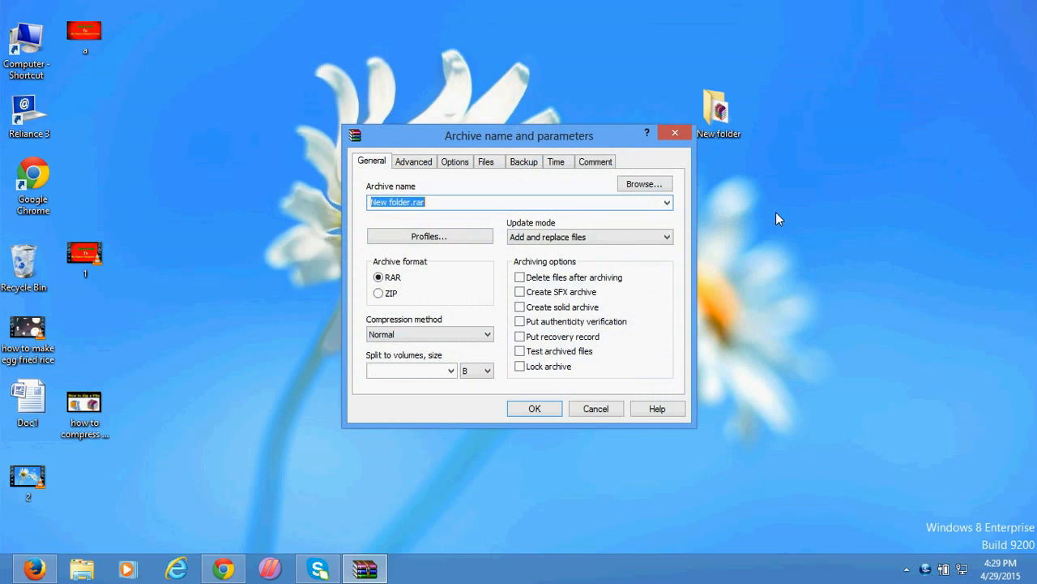
{"action": "left_click", "coordinate": [535, 409]}
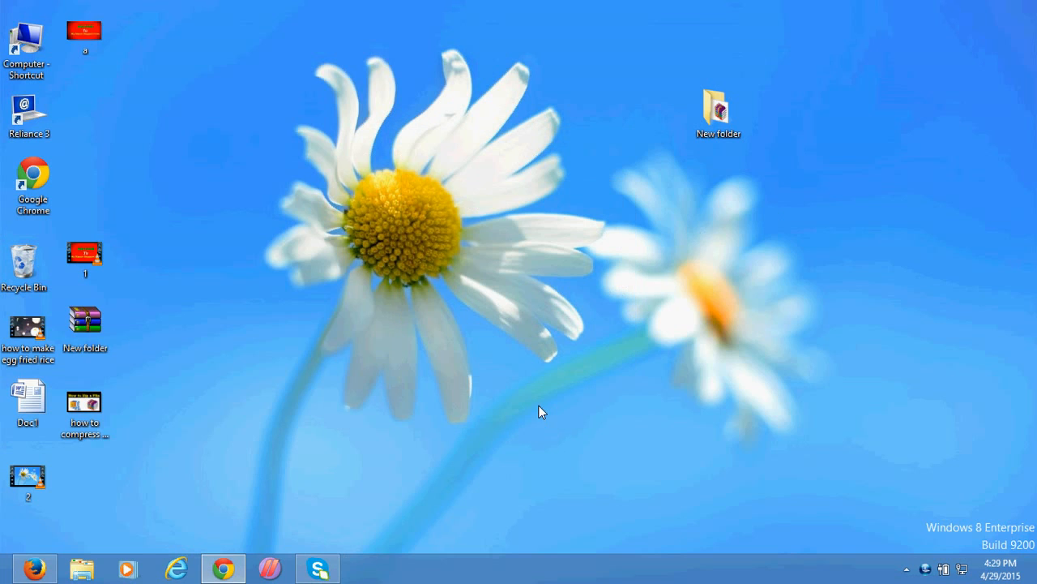
Move New folder.rar from the left column to just below the New folder icon.
{"action": "left_click_drag", "start_coordinate": [84, 321], "coordinate": [809, 191]}
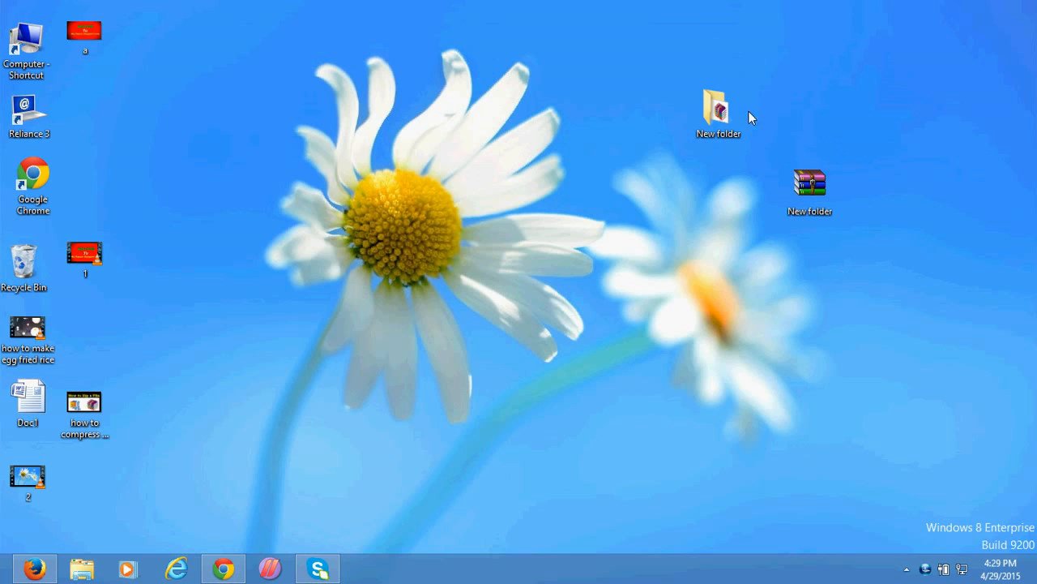
{"action": "mouse_move", "coordinate": [791, 277]}
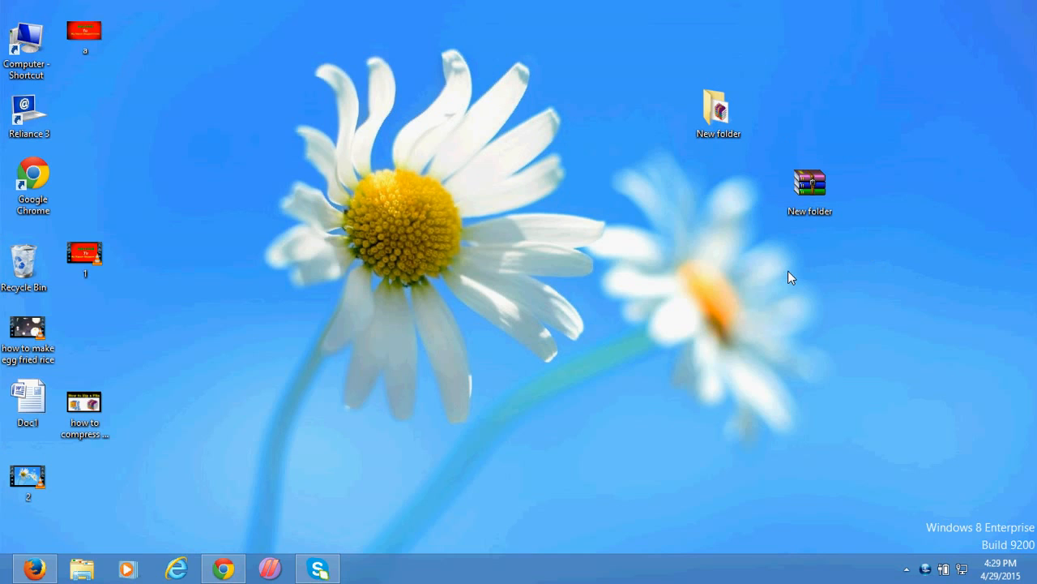
{"action": "mouse_move", "coordinate": [894, 491]}
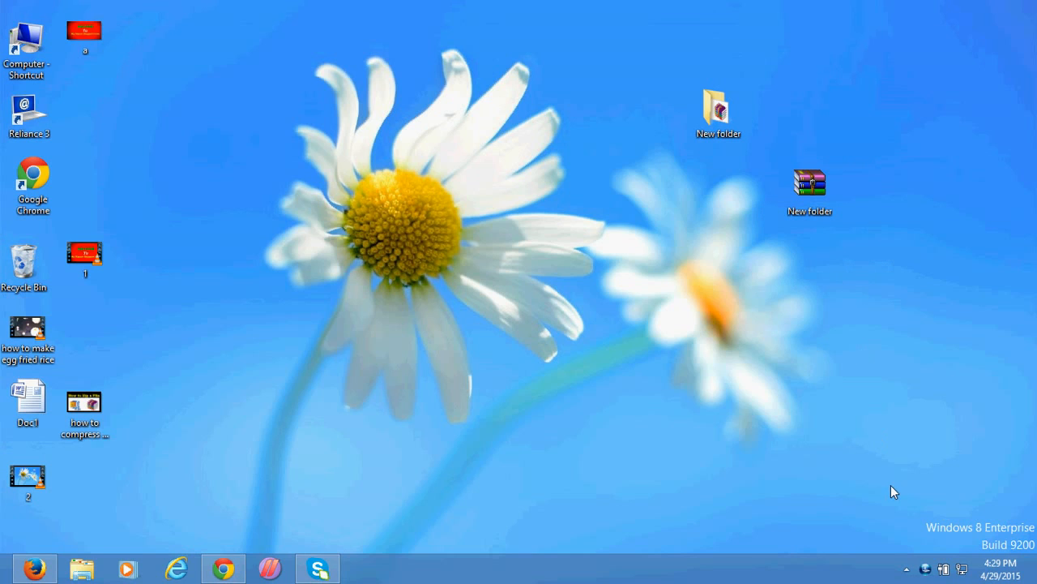